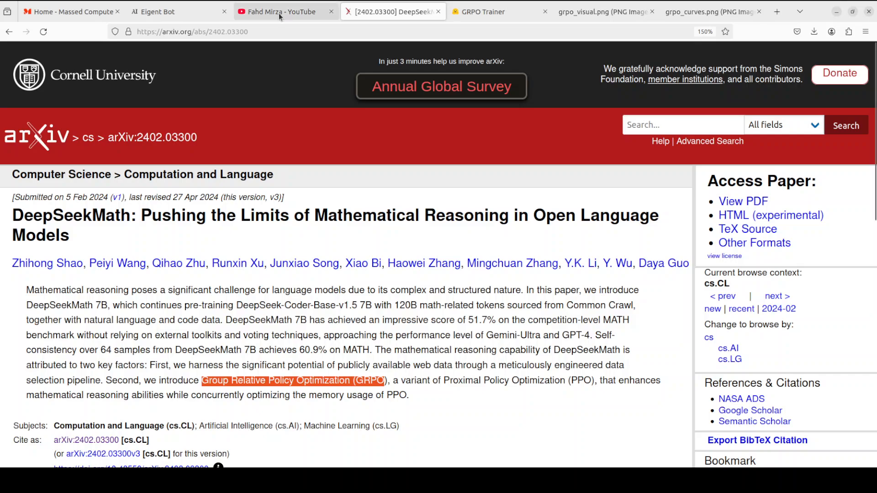
Step: Glance at the YouTube channel and grpo_visual.png tabs, then show the GRPO Trainer docs Overview
{"action": "left_click", "coordinate": [285, 11]}
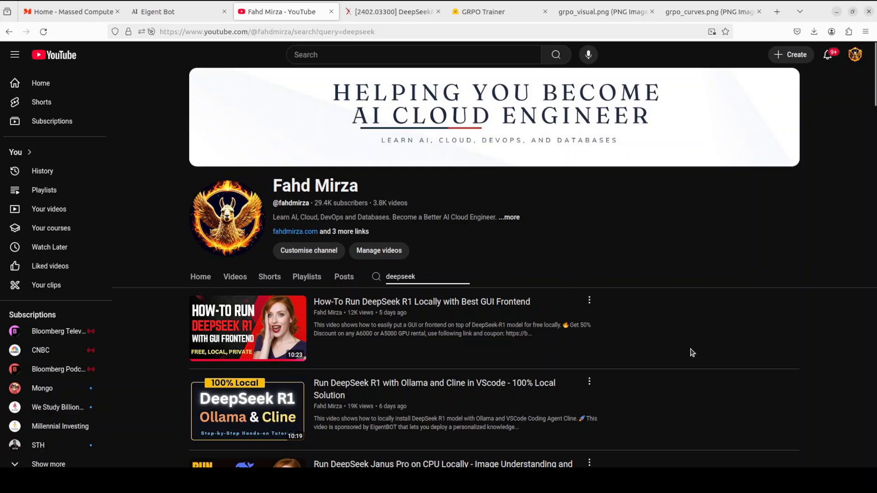
{"action": "mouse_move", "coordinate": [713, 362]}
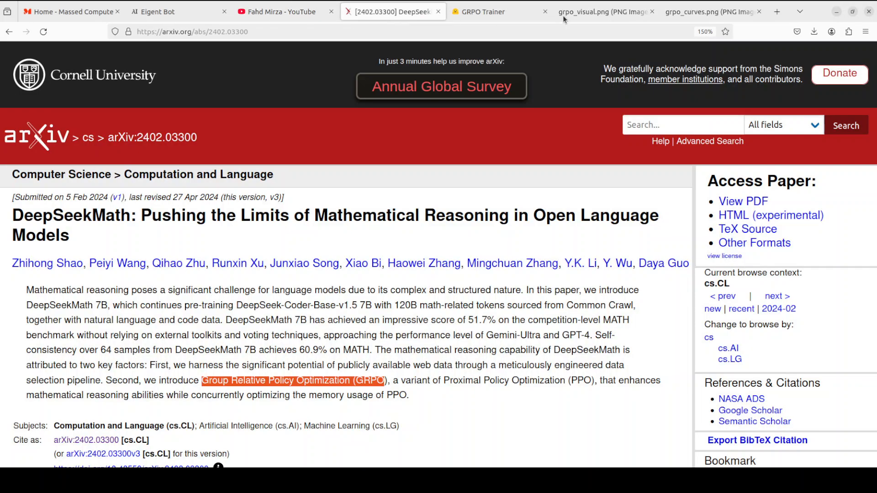
{"action": "left_click", "coordinate": [604, 11]}
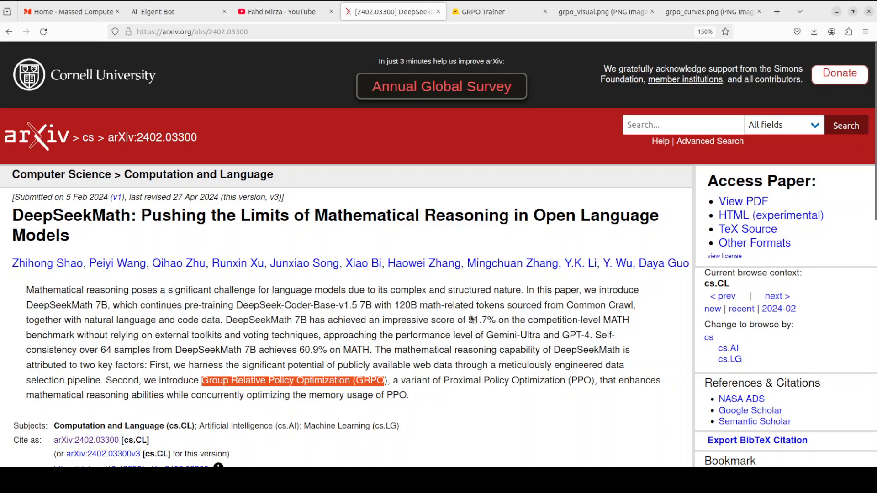
{"action": "mouse_move", "coordinate": [459, 323]}
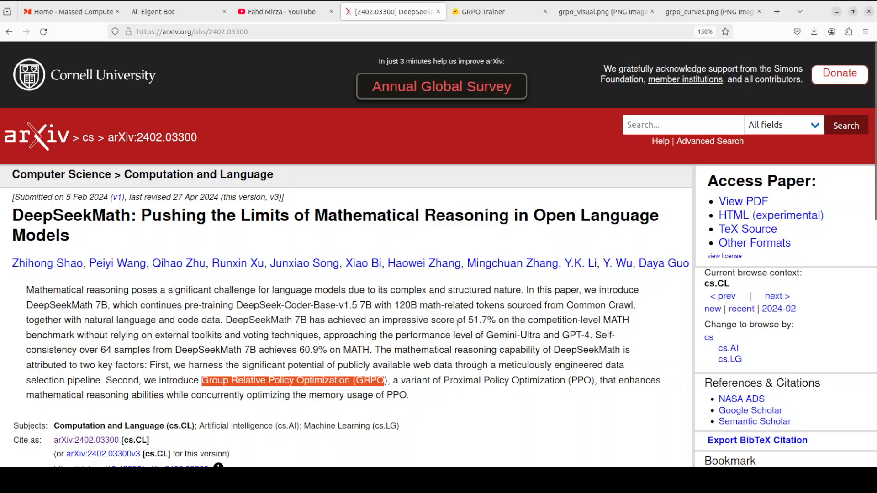
{"action": "mouse_move", "coordinate": [372, 332]}
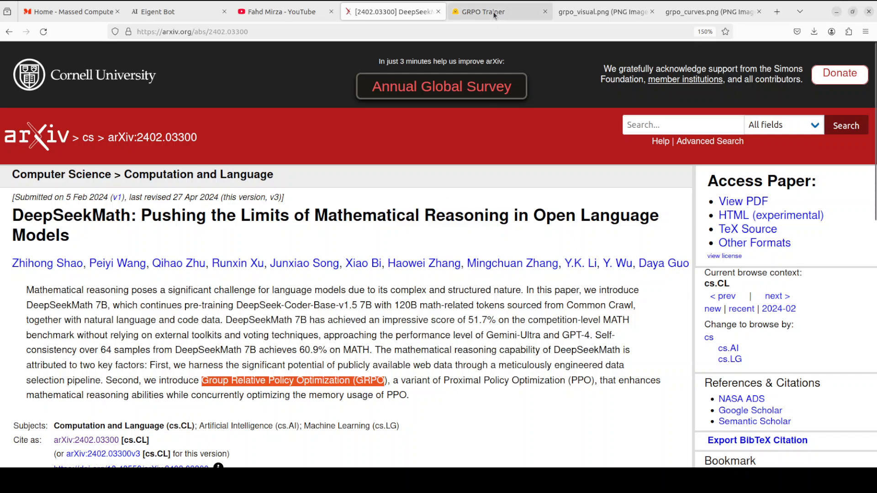
{"action": "left_click", "coordinate": [497, 11]}
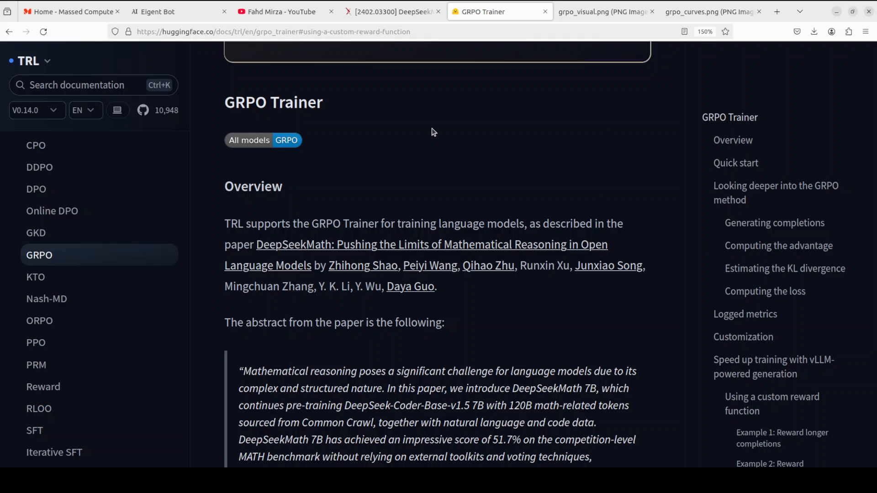
{"action": "mouse_move", "coordinate": [419, 159]}
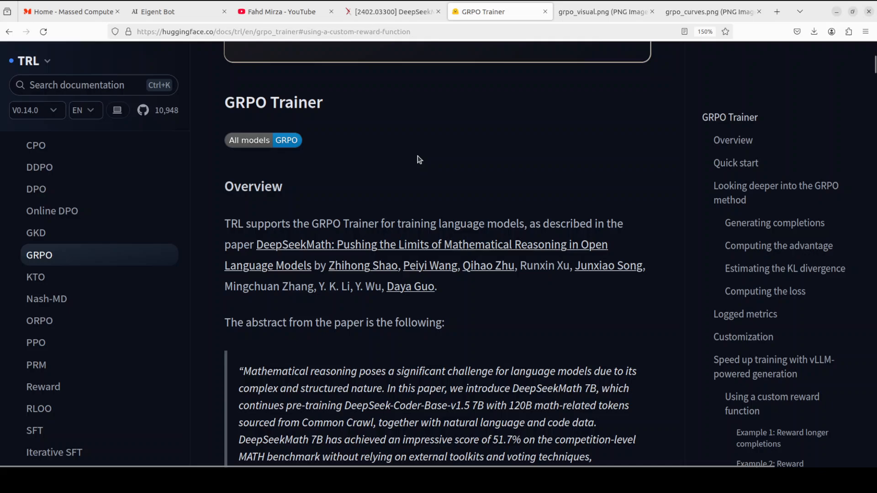
{"action": "mouse_move", "coordinate": [437, 201]}
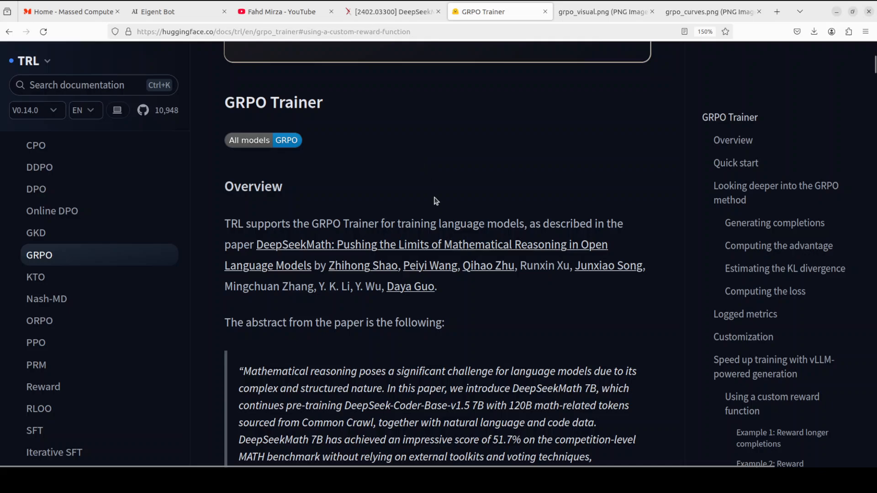
{"action": "mouse_move", "coordinate": [428, 189]}
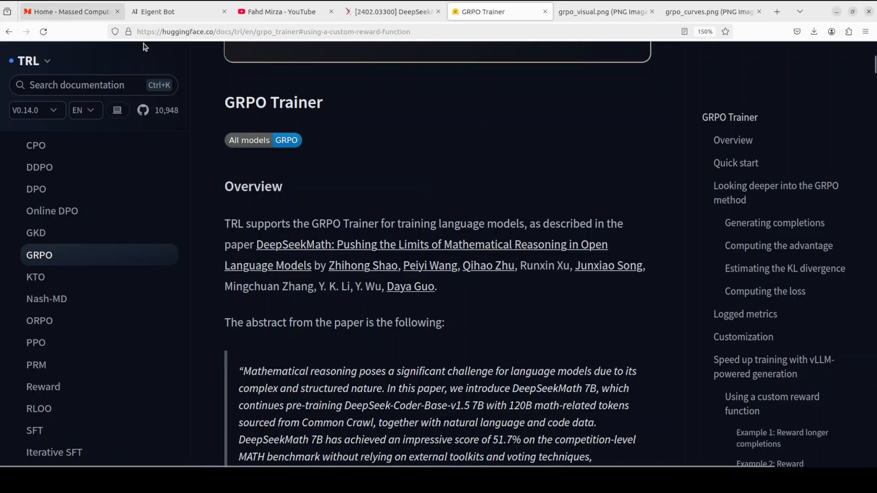
Step: Run cat /etc/*release to show Ubuntu 22.04.4 LTS, and nvidia-smi for the RTX A6000
{"action": "left_click", "coordinate": [72, 11]}
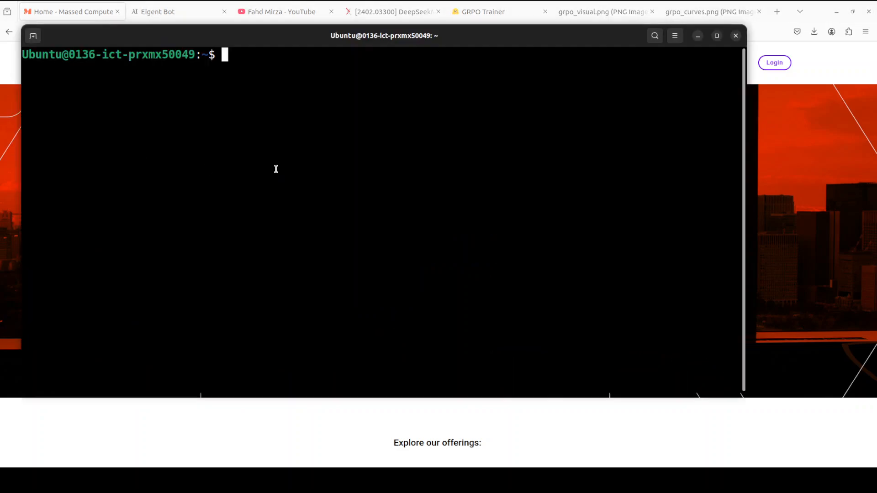
{"action": "type", "text": "cat"}
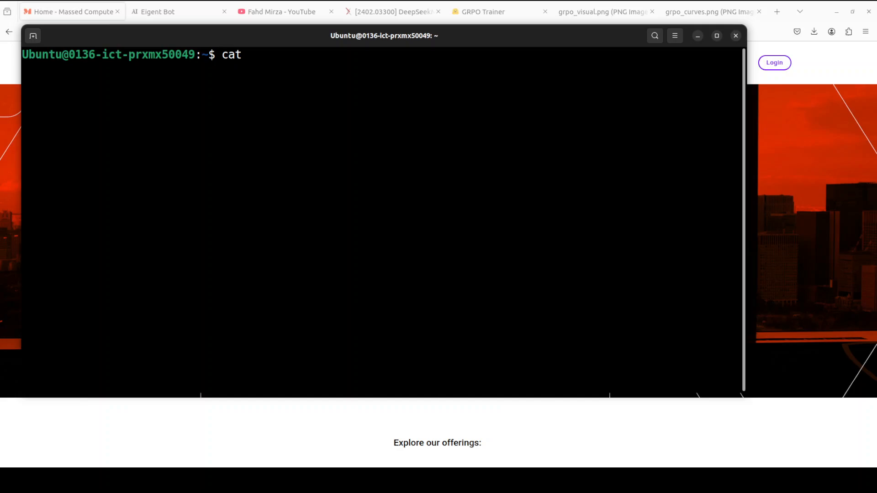
{"action": "type", "text": "/"}
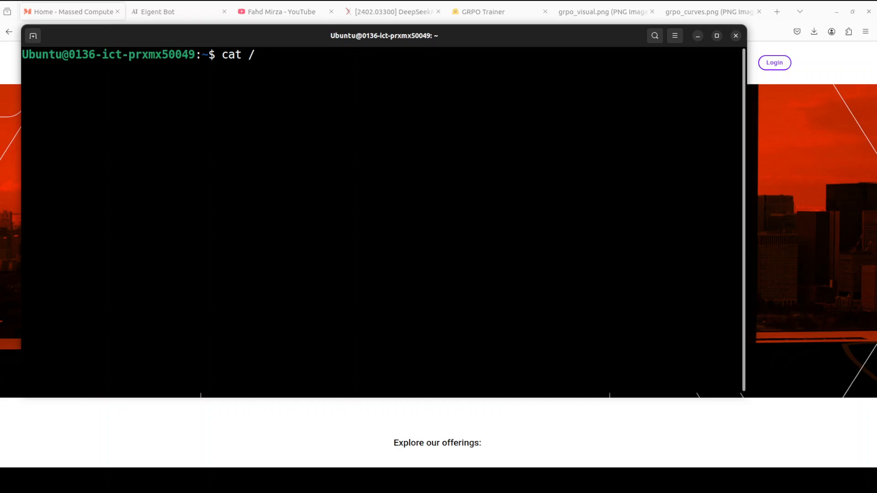
{"action": "type", "text": "etc*release"}
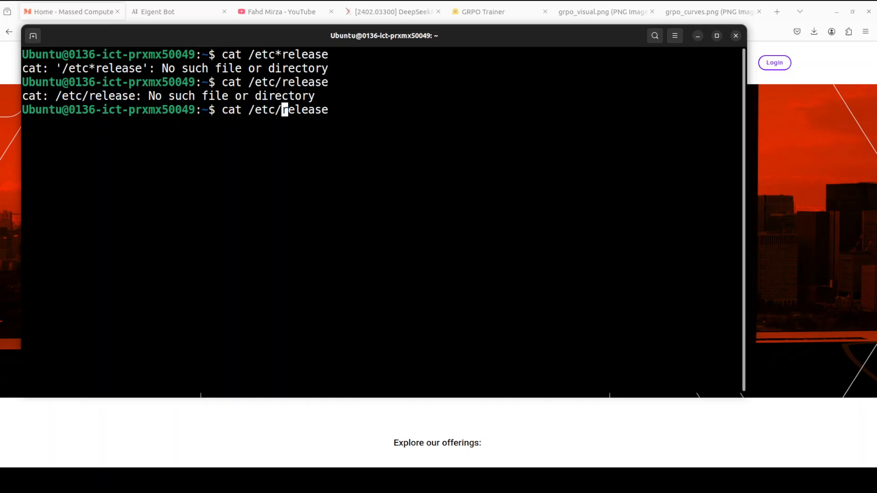
{"action": "type", "text": "*"}
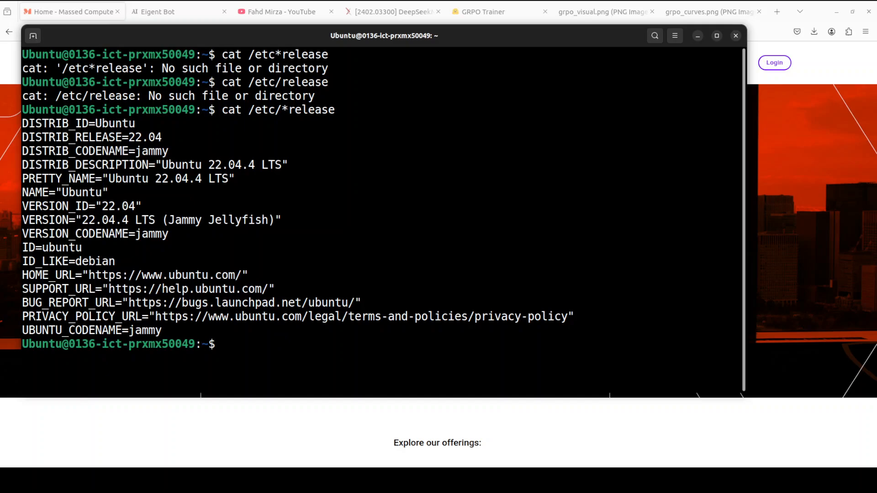
{"action": "type", "text": "nvidia-smi"}
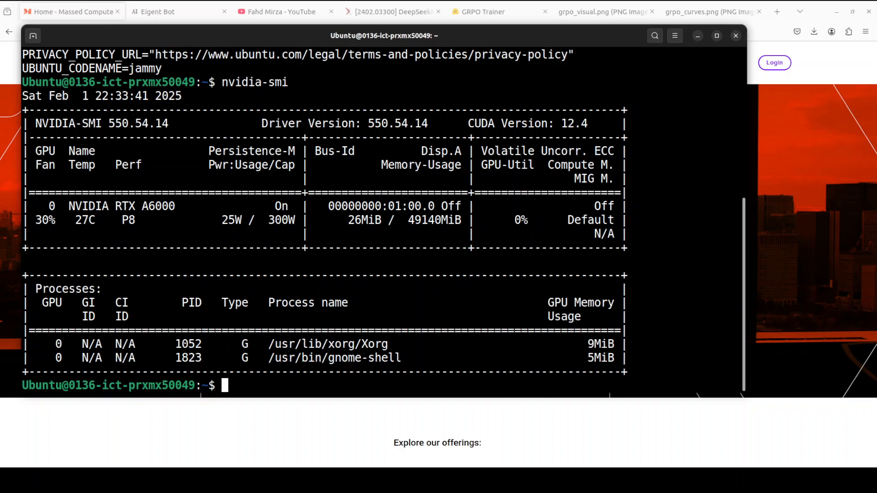
Step: Clear the terminal and paste the conda create/activate 'ai' and pip/conda install commands
{"action": "type", "text": "clear"}
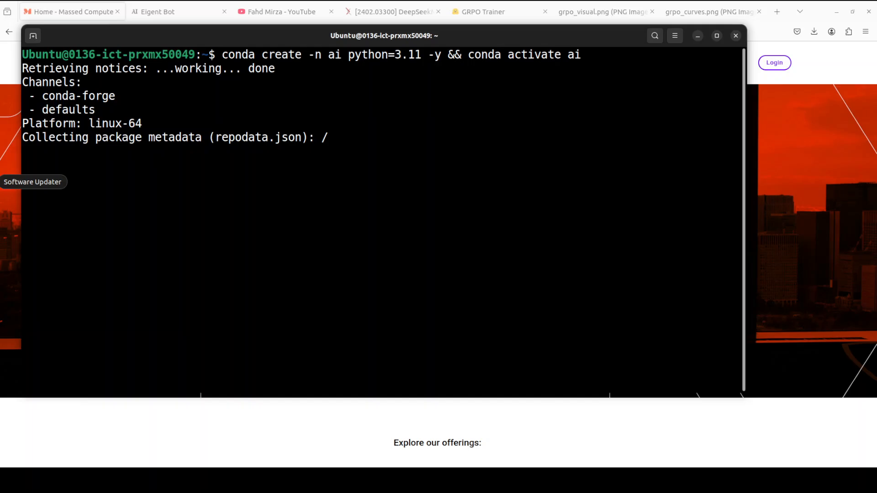
{"action": "right_click", "coordinate": [422, 232]}
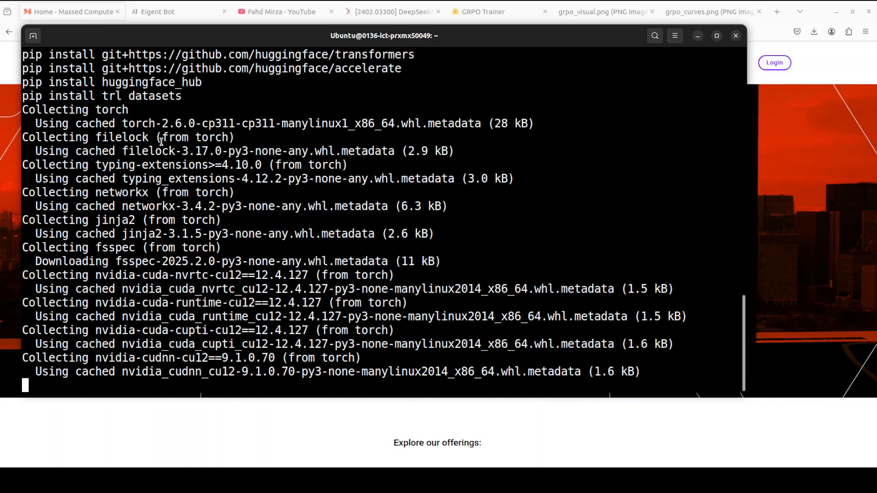
{"action": "scroll", "scroll_direction": "down", "scroll_amount": 3}
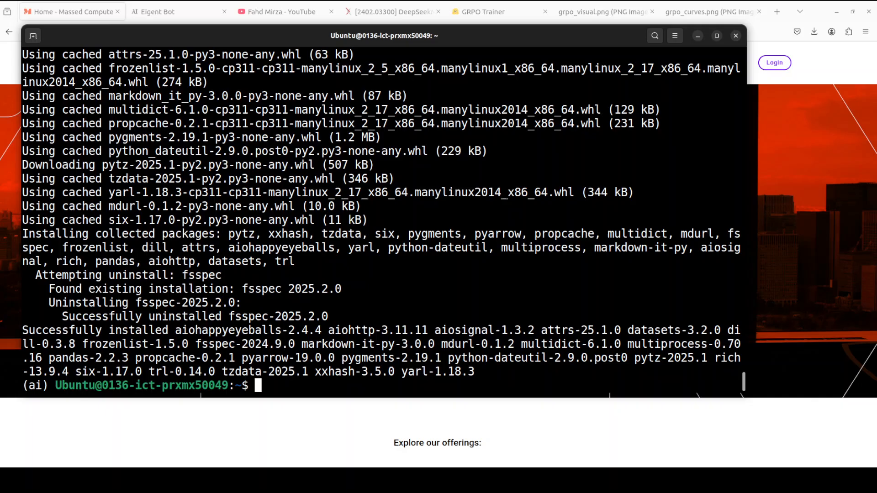
{"action": "right_click", "coordinate": [451, 336]}
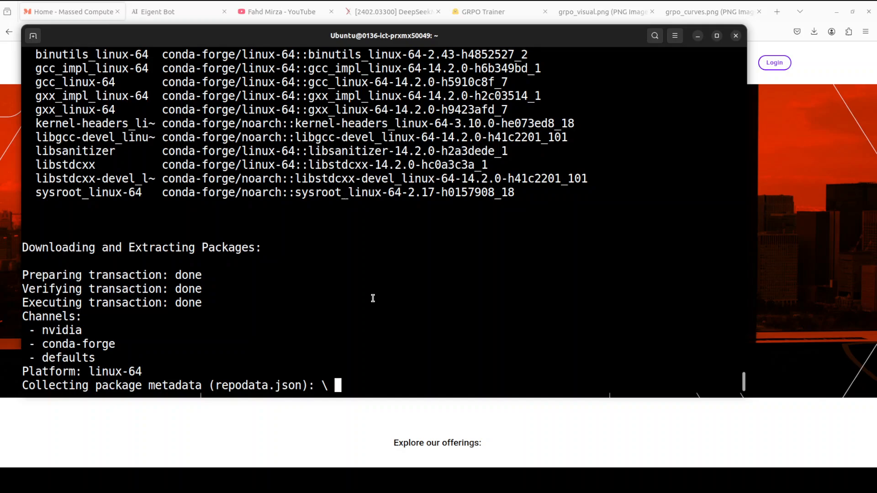
{"action": "mouse_move", "coordinate": [361, 225]}
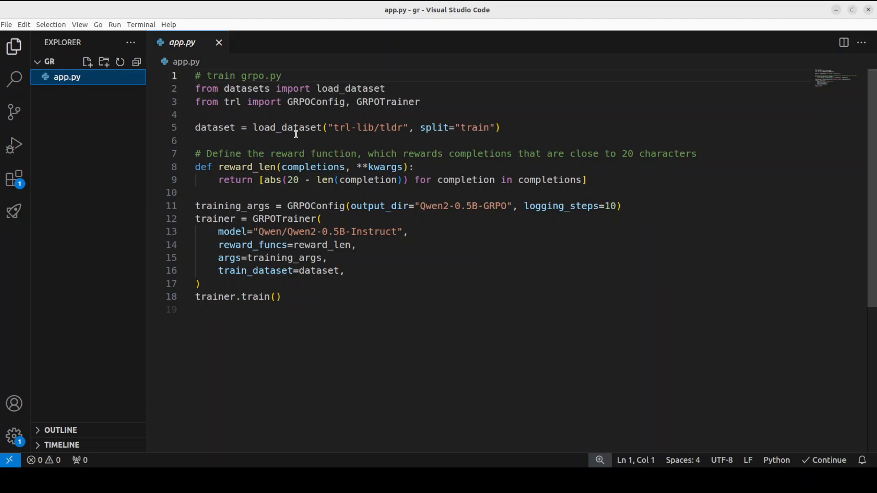
{"action": "mouse_move", "coordinate": [360, 199]}
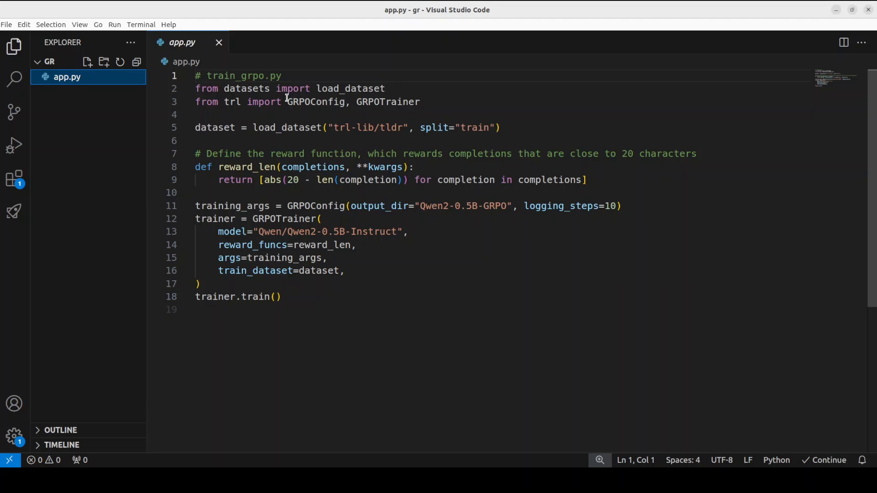
Step: Highlight app.py's reward_len function name and its 20-character length return statement, then deselect
{"action": "left_click_drag", "start_coordinate": [195, 88], "coordinate": [420, 102]}
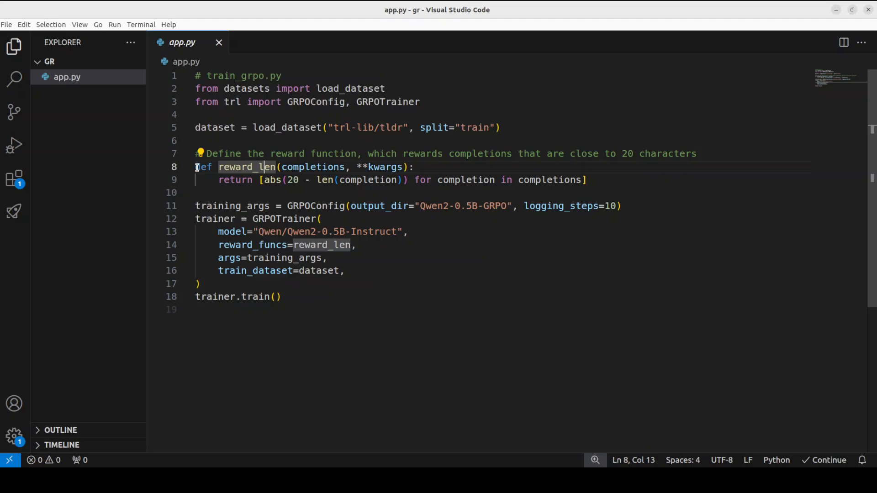
{"action": "left_click_drag", "start_coordinate": [195, 167], "coordinate": [587, 180]}
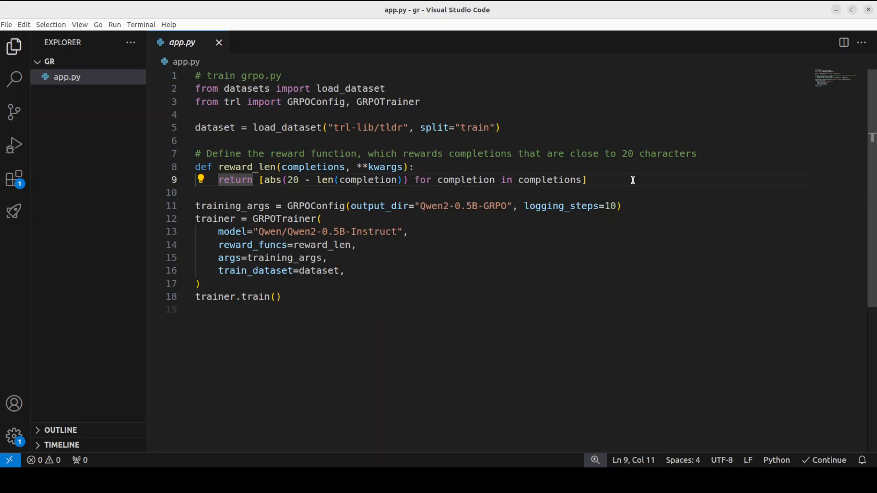
{"action": "mouse_move", "coordinate": [618, 185]}
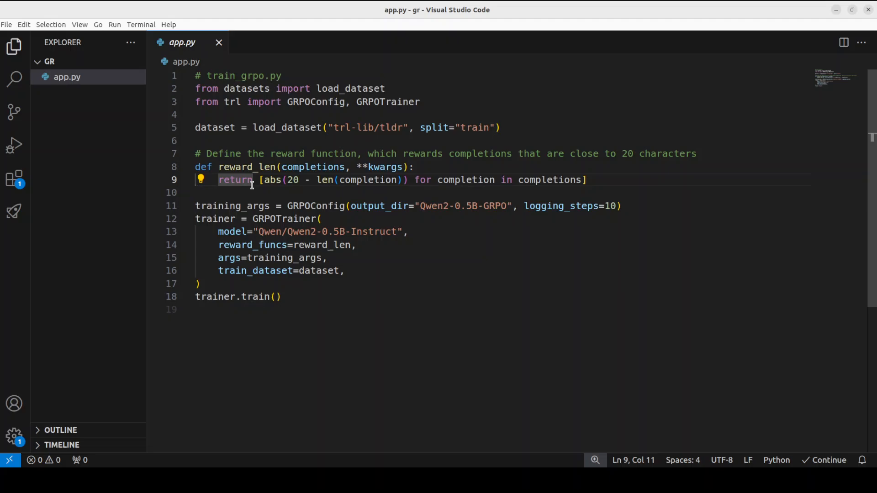
{"action": "mouse_move", "coordinate": [321, 179]}
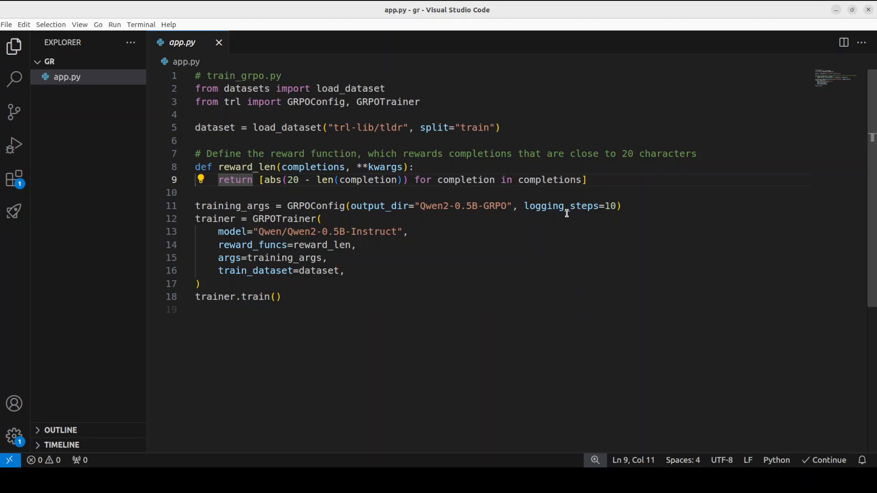
{"action": "mouse_move", "coordinate": [428, 206]}
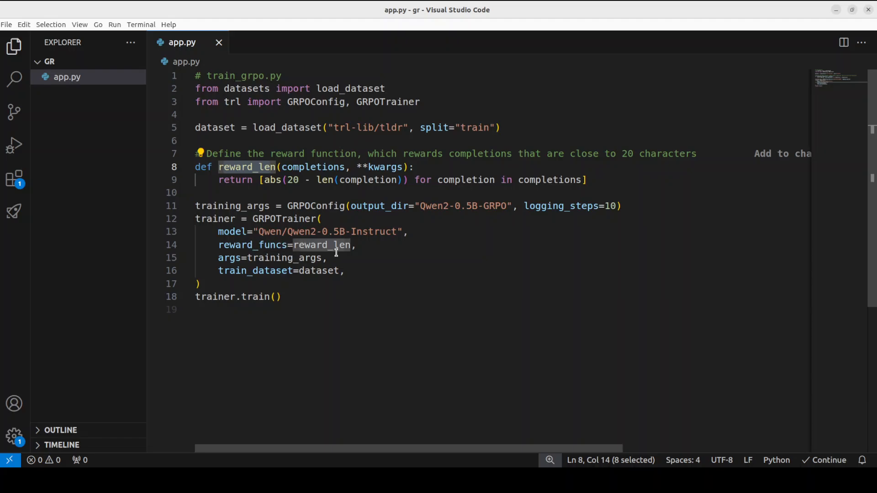
{"action": "left_click", "coordinate": [349, 245]}
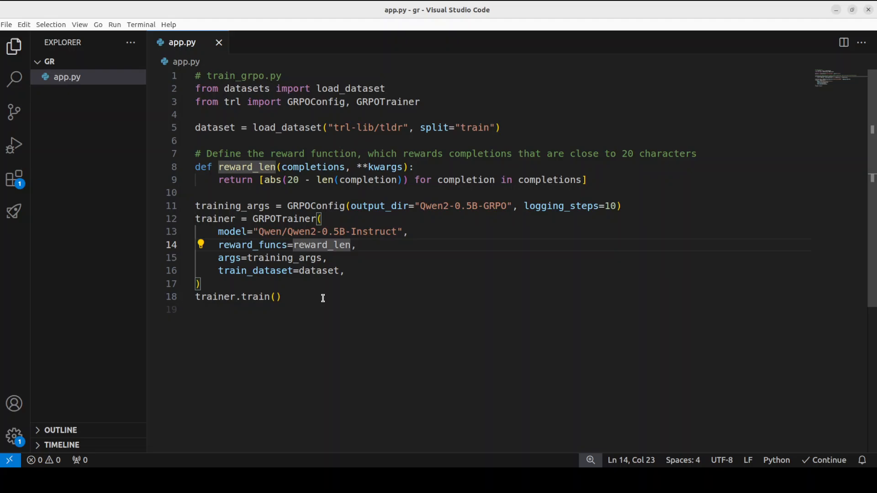
{"action": "mouse_move", "coordinate": [352, 206]}
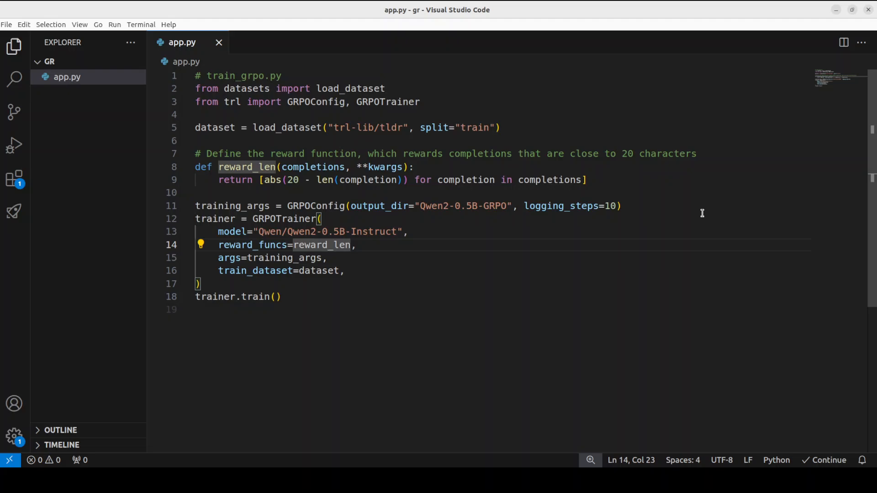
{"action": "mouse_move", "coordinate": [666, 206]}
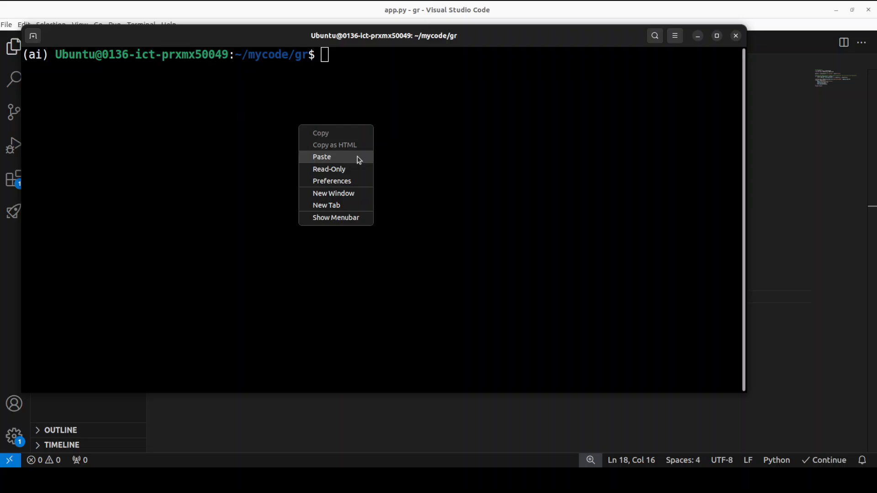
Step: Paste and run the app.py training command, then move to the grpo_curves.png chart
{"action": "left_click", "coordinate": [321, 157]}
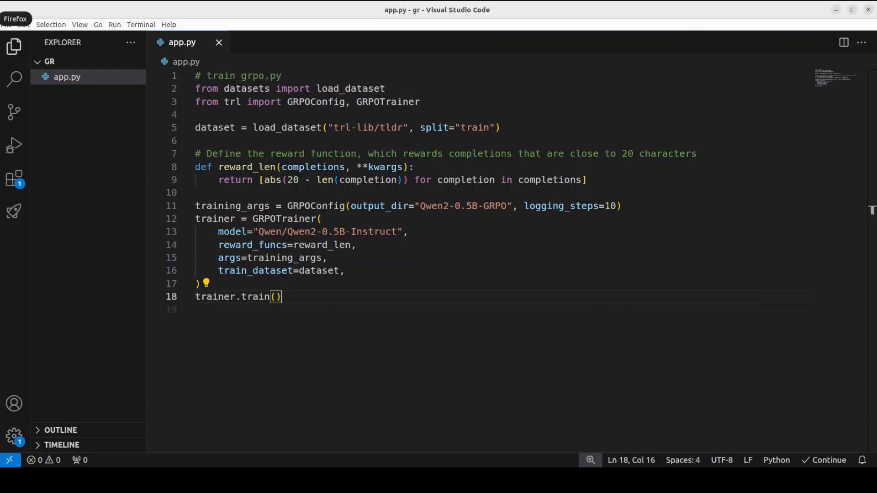
{"action": "left_click", "coordinate": [711, 11]}
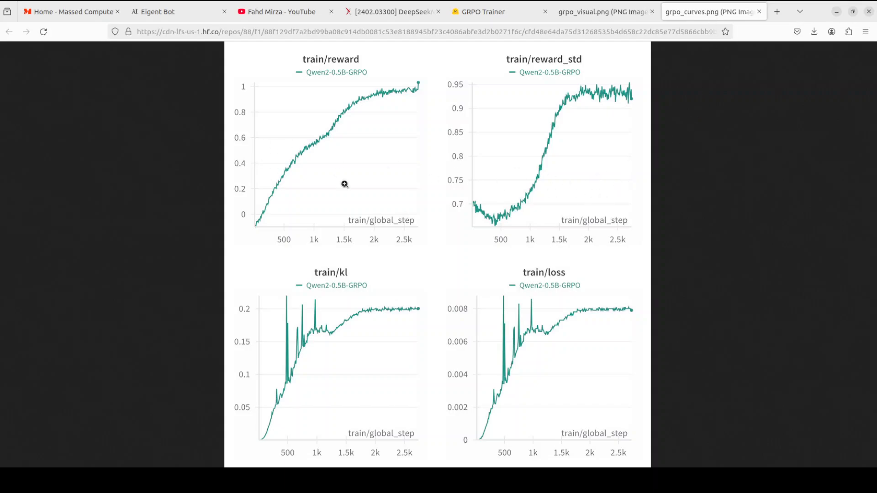
{"action": "mouse_move", "coordinate": [605, 433]}
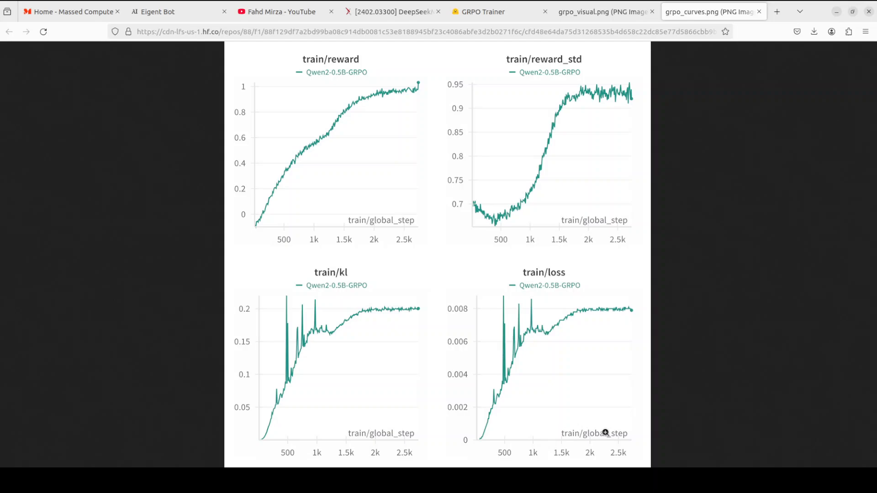
{"action": "mouse_move", "coordinate": [671, 167]}
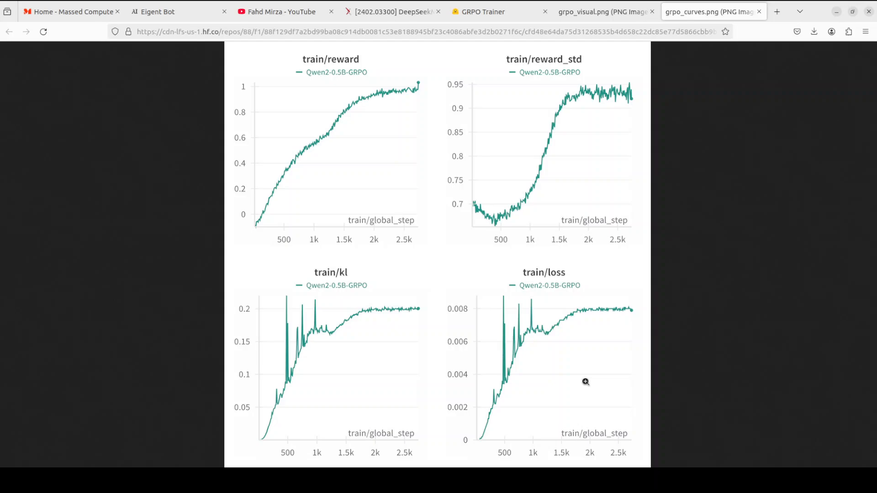
{"action": "mouse_move", "coordinate": [293, 215]}
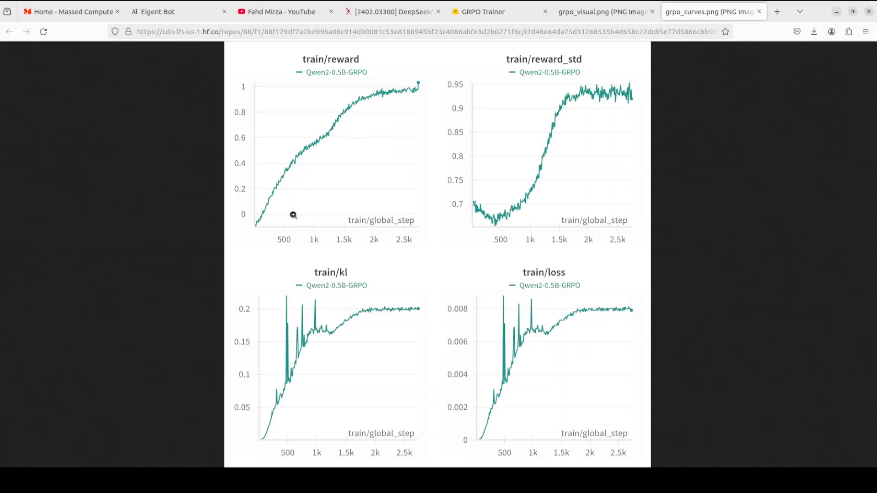
{"action": "mouse_move", "coordinate": [286, 224]}
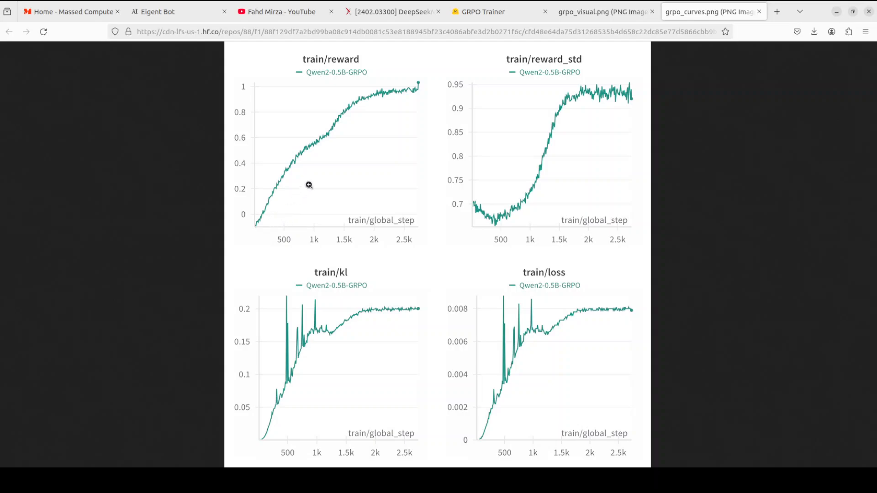
{"action": "mouse_move", "coordinate": [428, 138]}
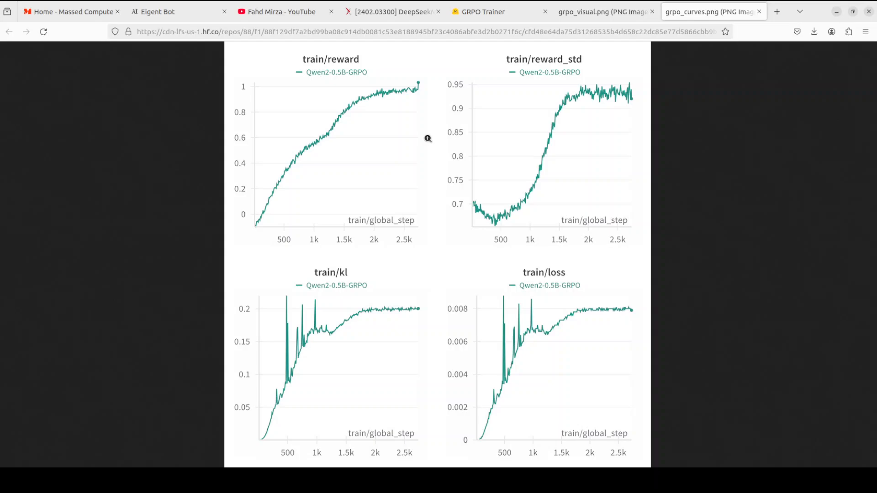
{"action": "mouse_move", "coordinate": [633, 94]}
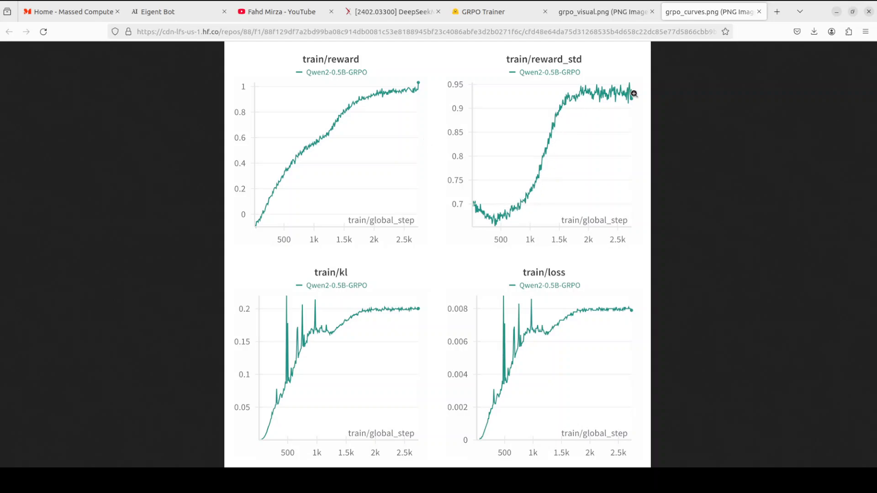
{"action": "mouse_move", "coordinate": [320, 348]}
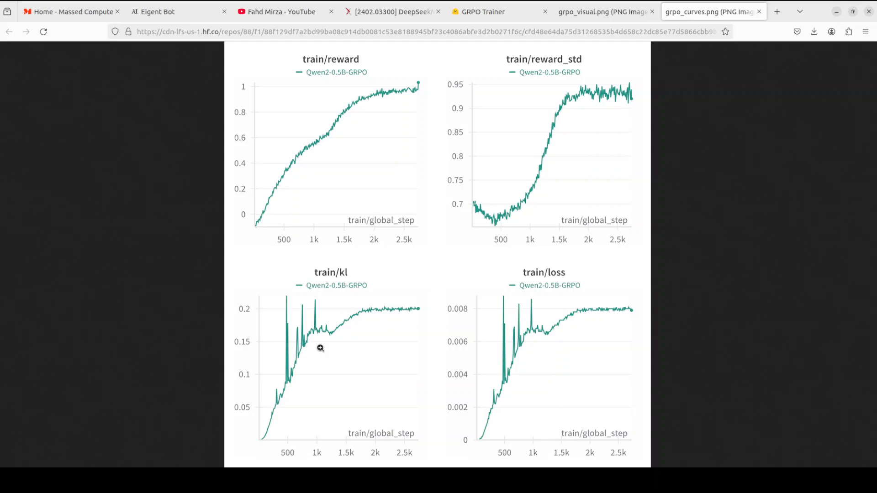
{"action": "mouse_move", "coordinate": [306, 431]}
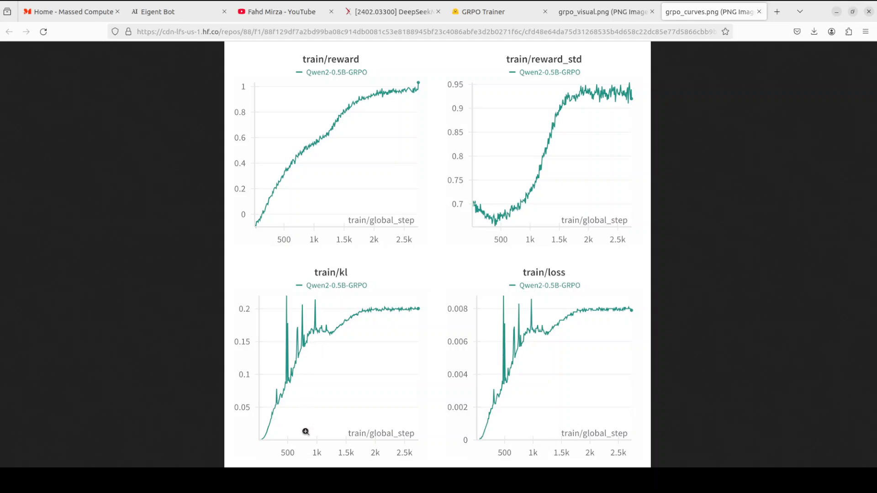
{"action": "mouse_move", "coordinate": [259, 420]}
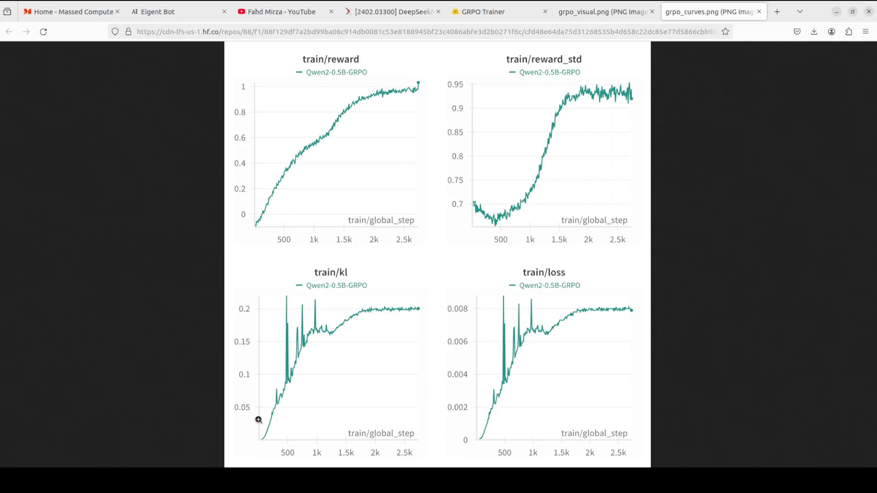
{"action": "mouse_move", "coordinate": [425, 315]}
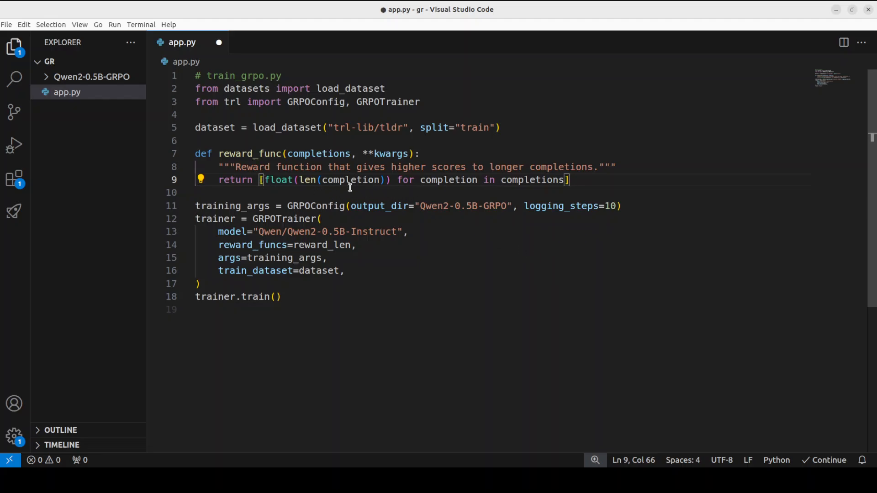
{"action": "mouse_move", "coordinate": [501, 180]}
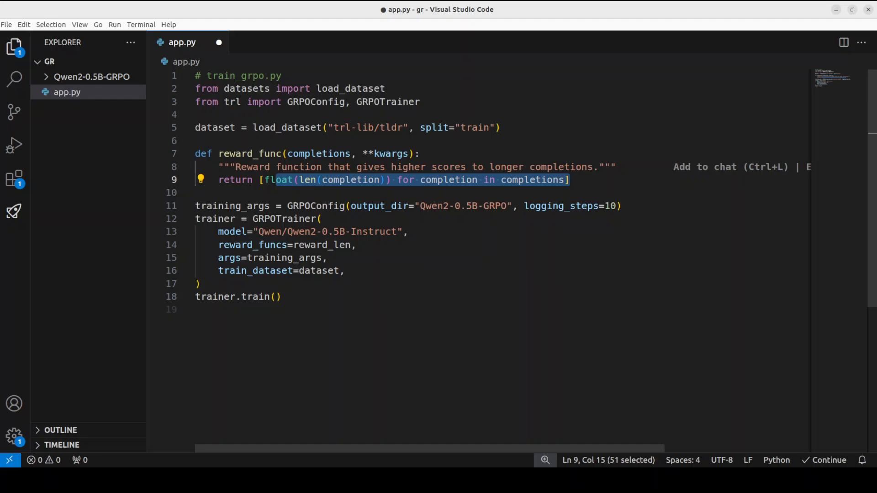
{"action": "mouse_move", "coordinate": [13, 211]}
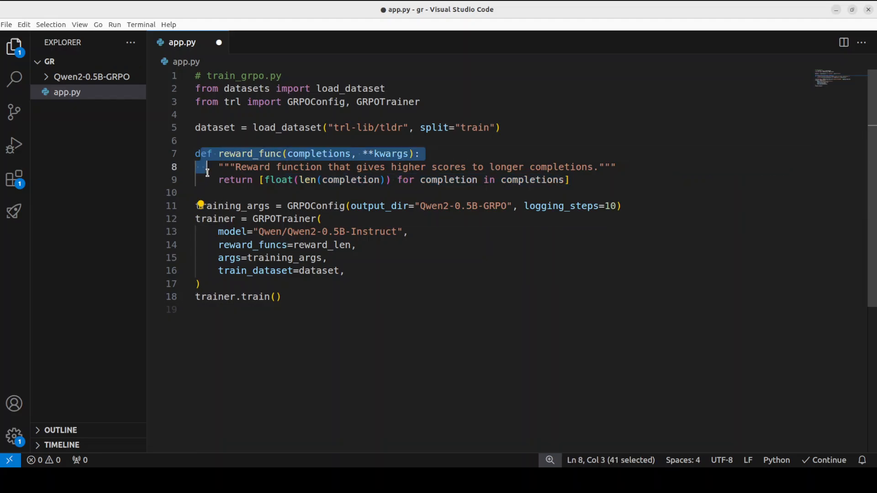
Step: Replace the length reward with format_reward_func, then with the boxed ground_truth reward_func
{"action": "left_click_drag", "start_coordinate": [207, 167], "coordinate": [570, 180]}
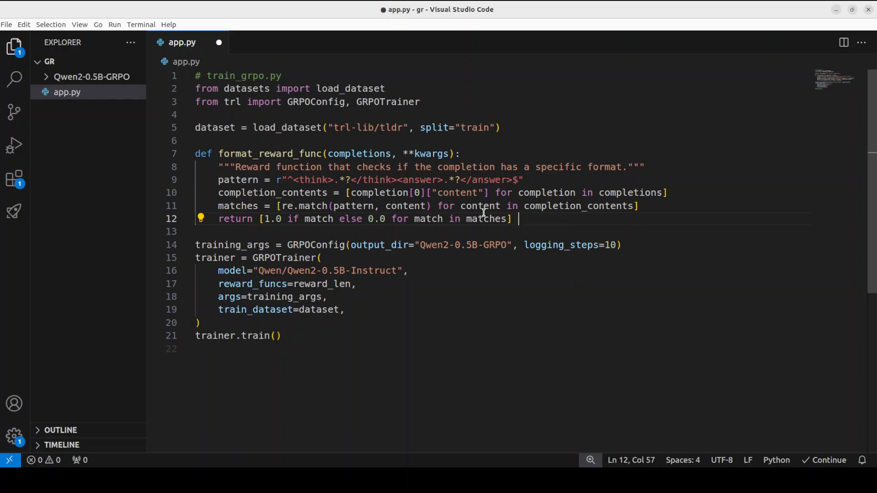
{"action": "mouse_move", "coordinate": [534, 224]}
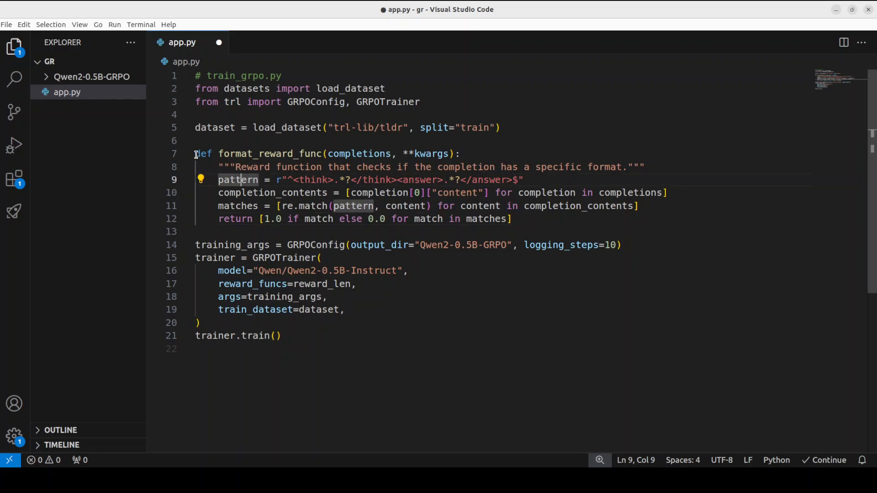
{"action": "left_click_drag", "start_coordinate": [194, 154], "coordinate": [511, 219]}
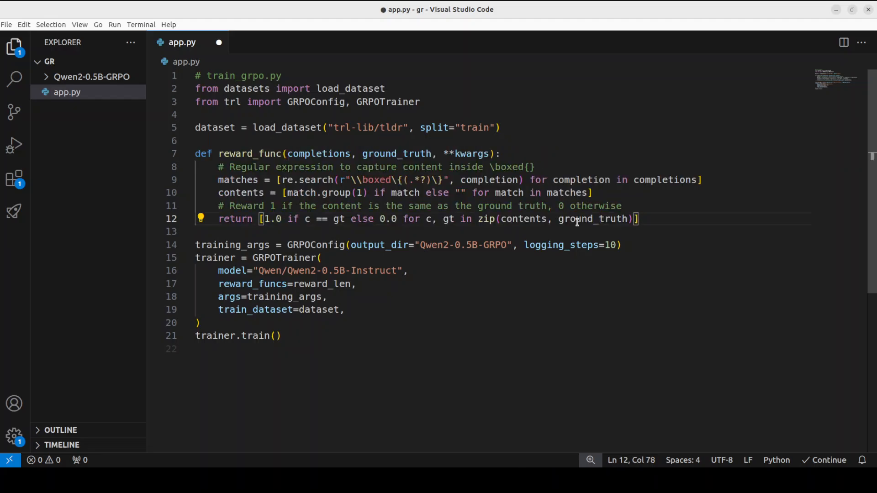
{"action": "mouse_move", "coordinate": [532, 236]}
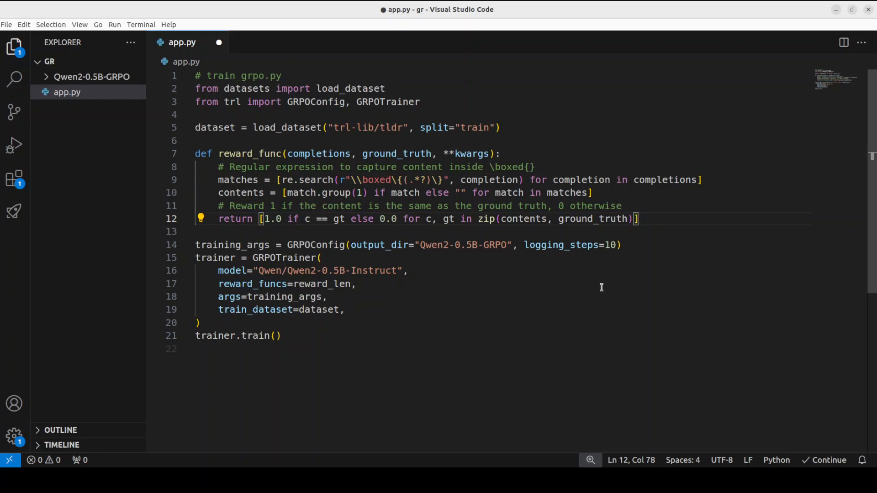
{"action": "mouse_move", "coordinate": [645, 219]}
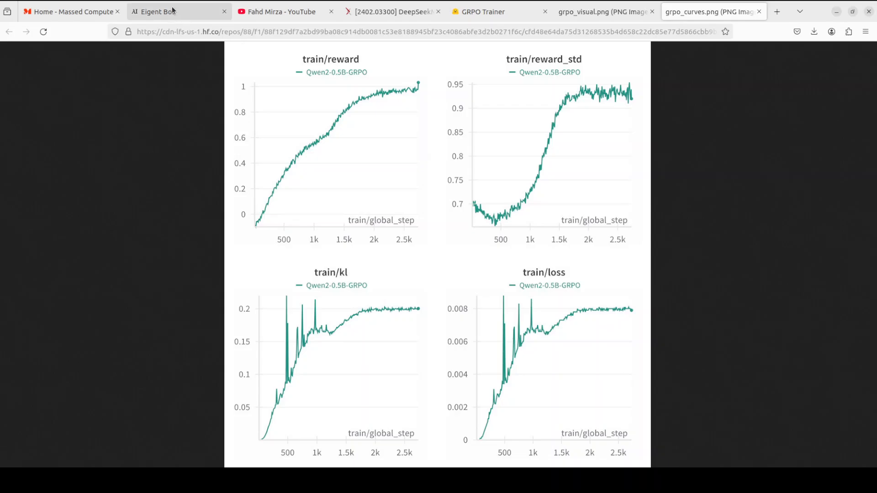
Step: Switch to the bot.eigent.ai tab showing the RAG Agent login panel
{"action": "left_click", "coordinate": [167, 11]}
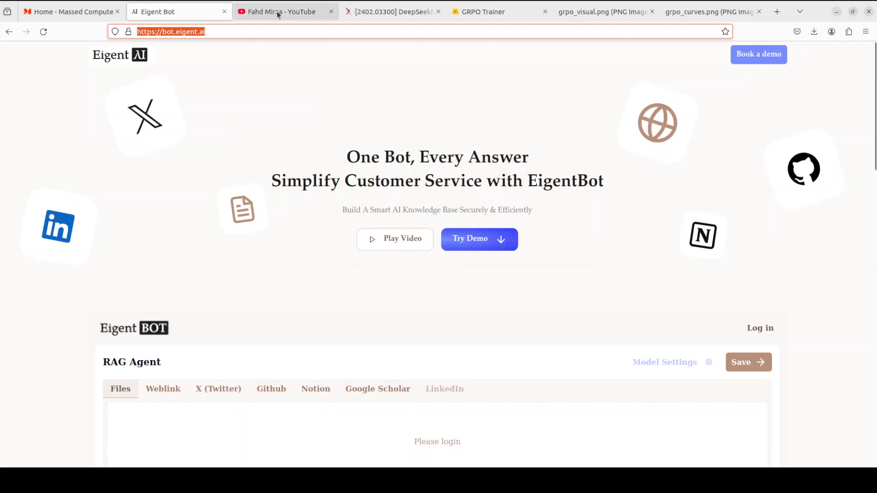
Step: Switch to the Fahd Mirza YouTube channel and edit its 'deepseek' search box
{"action": "left_click", "coordinate": [285, 11]}
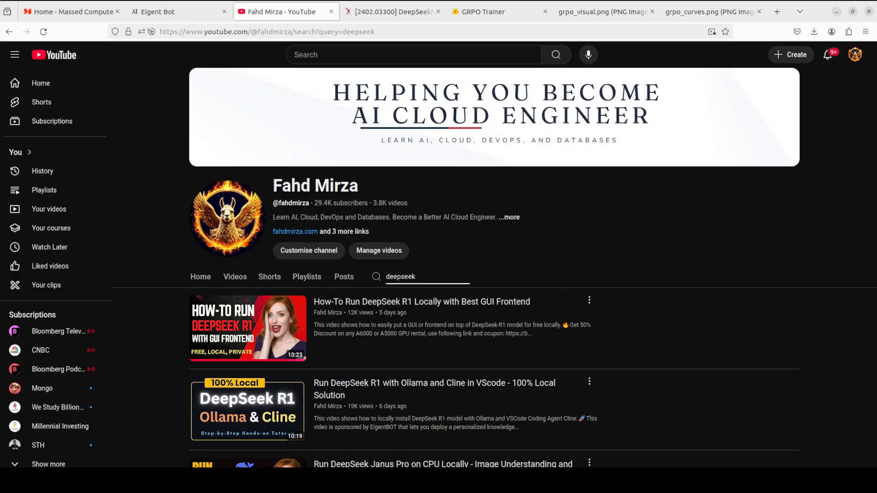
{"action": "left_click", "coordinate": [428, 277]}
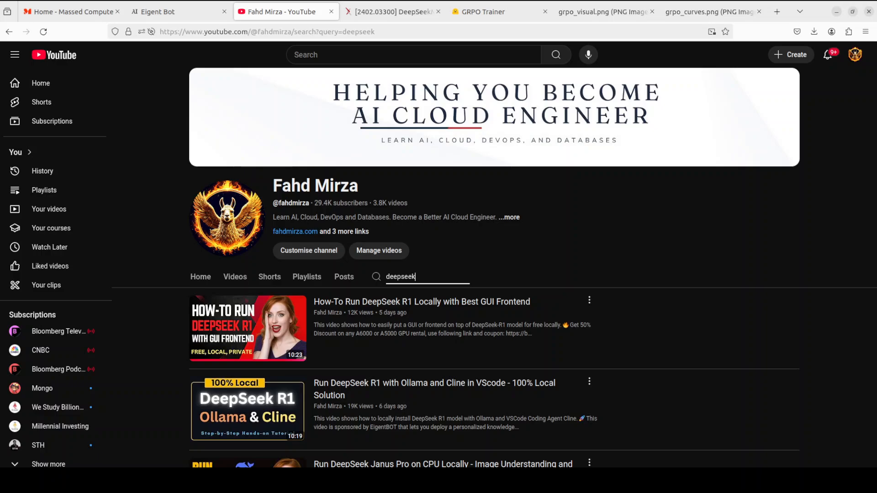